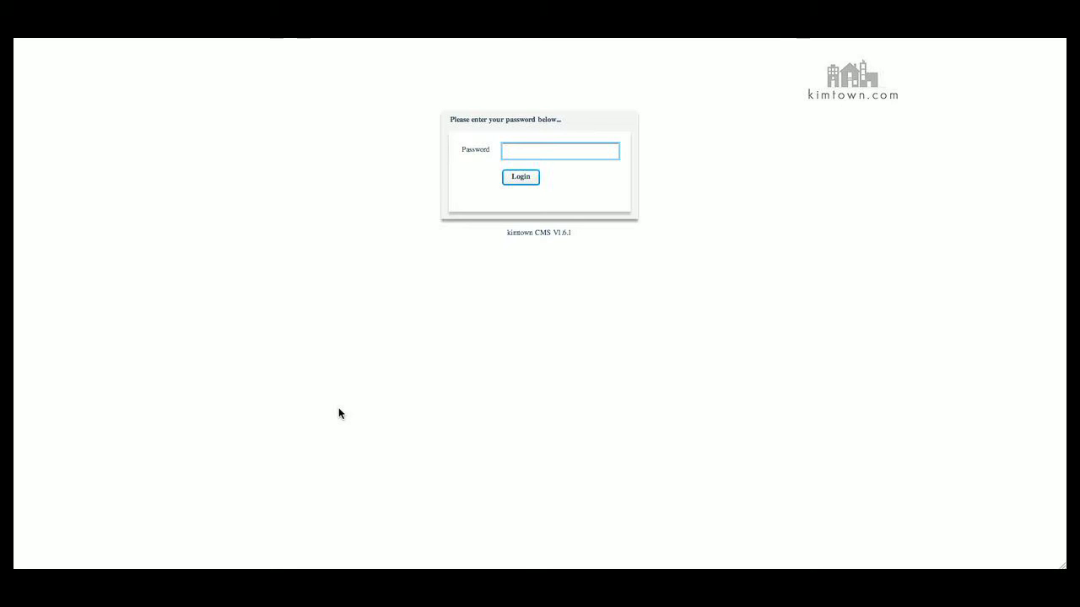
# Step: Log in with the password so the editable text elements list appears
pyautogui.click(519, 177)
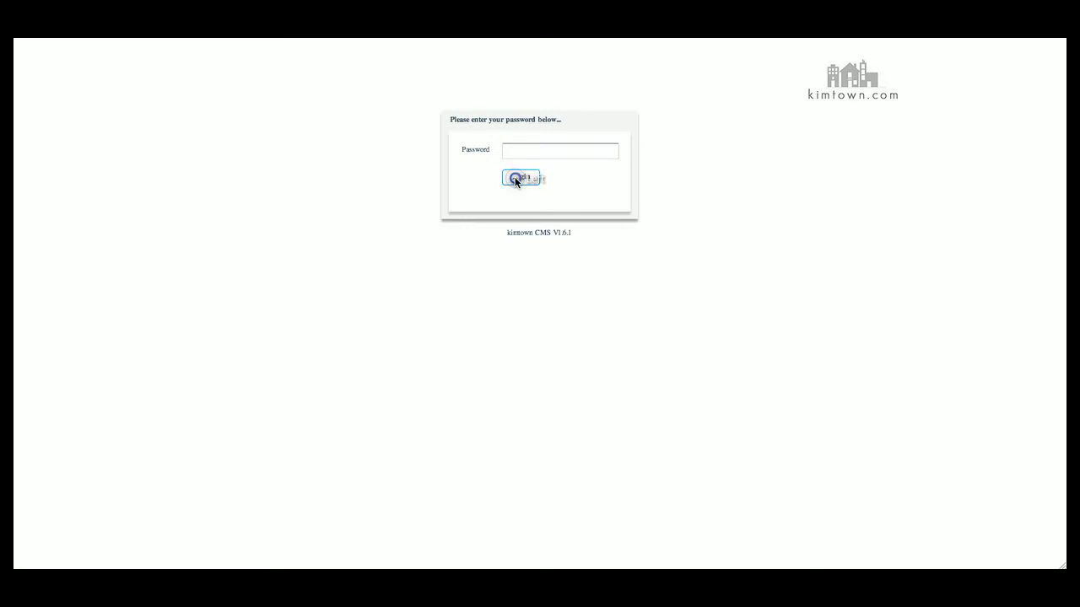
pyautogui.click(523, 179)
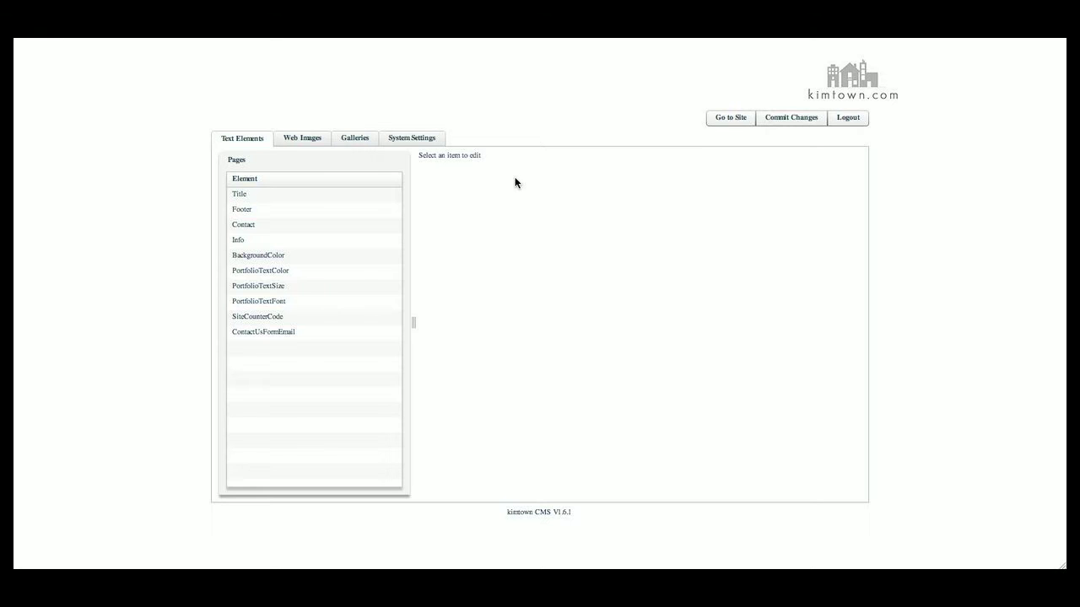
pyautogui.moveTo(331, 172)
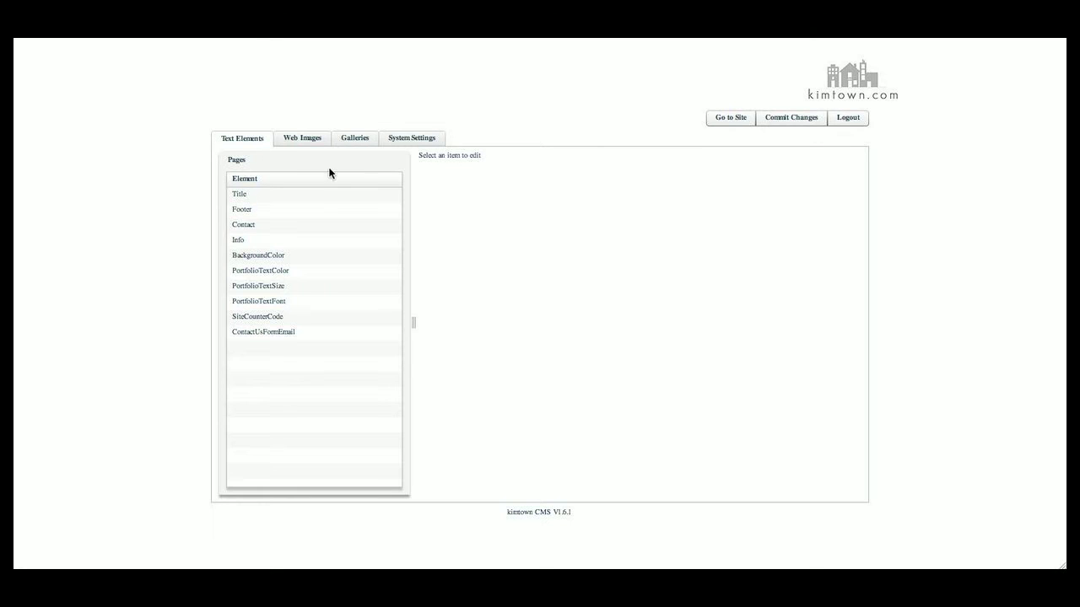
pyautogui.moveTo(260, 149)
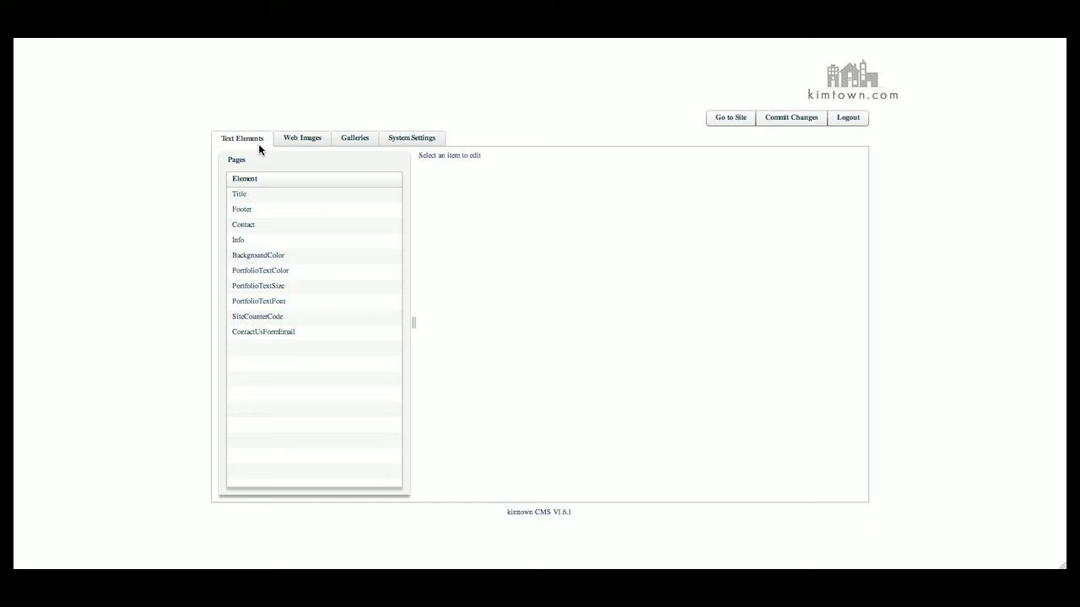
# Step: View the Title text, then load the Footer text 'Visit the BLOG - Check out the SHOPPE' in the editor
pyautogui.click(241, 209)
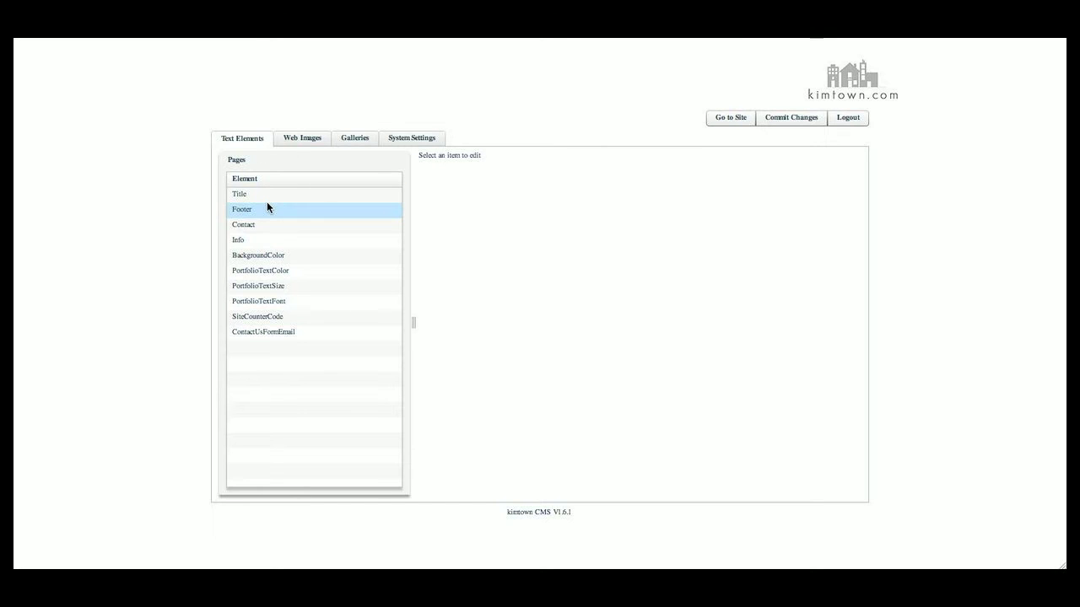
pyautogui.click(240, 194)
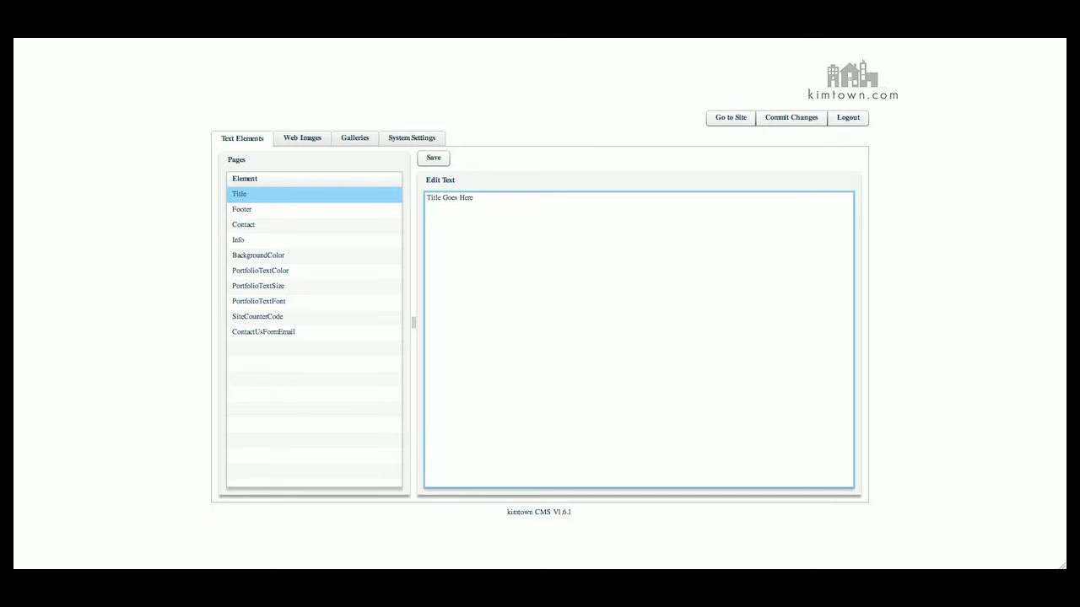
pyautogui.click(472, 197)
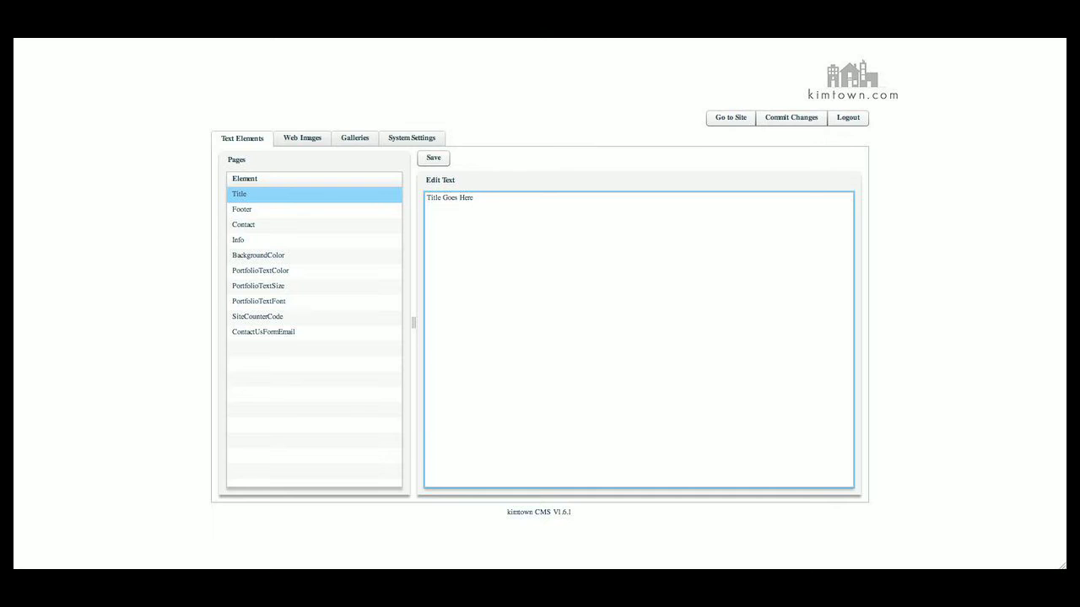
pyautogui.click(472, 197)
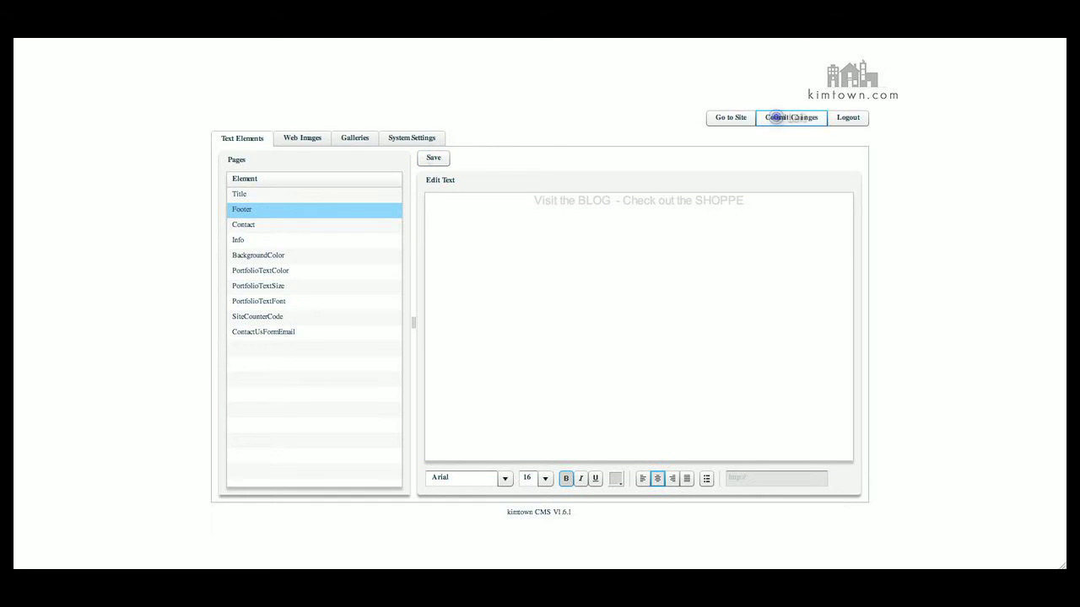
pyautogui.moveTo(731, 118)
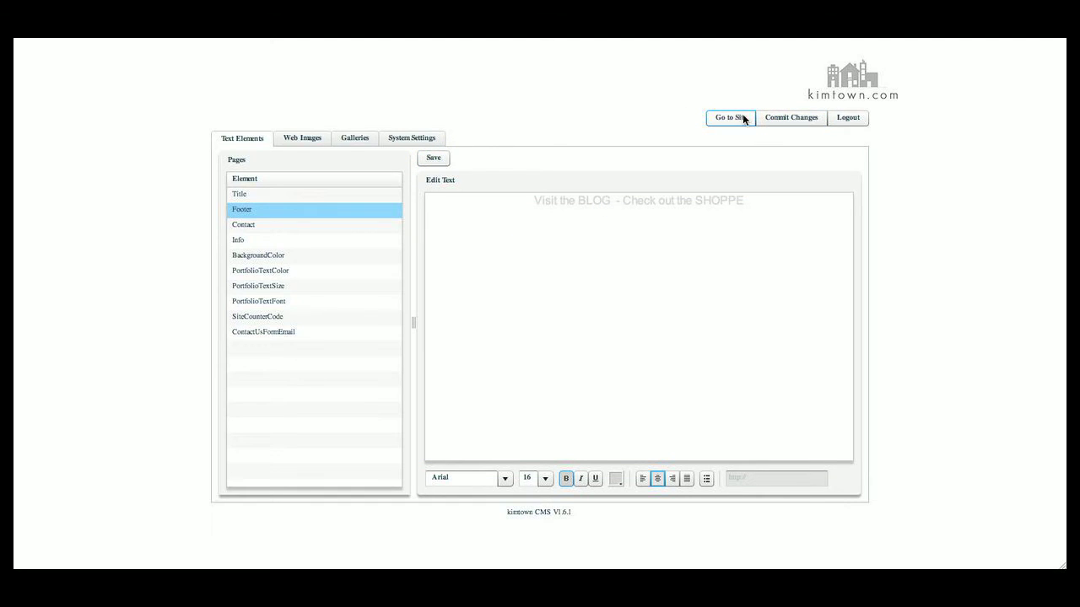
pyautogui.moveTo(447, 178)
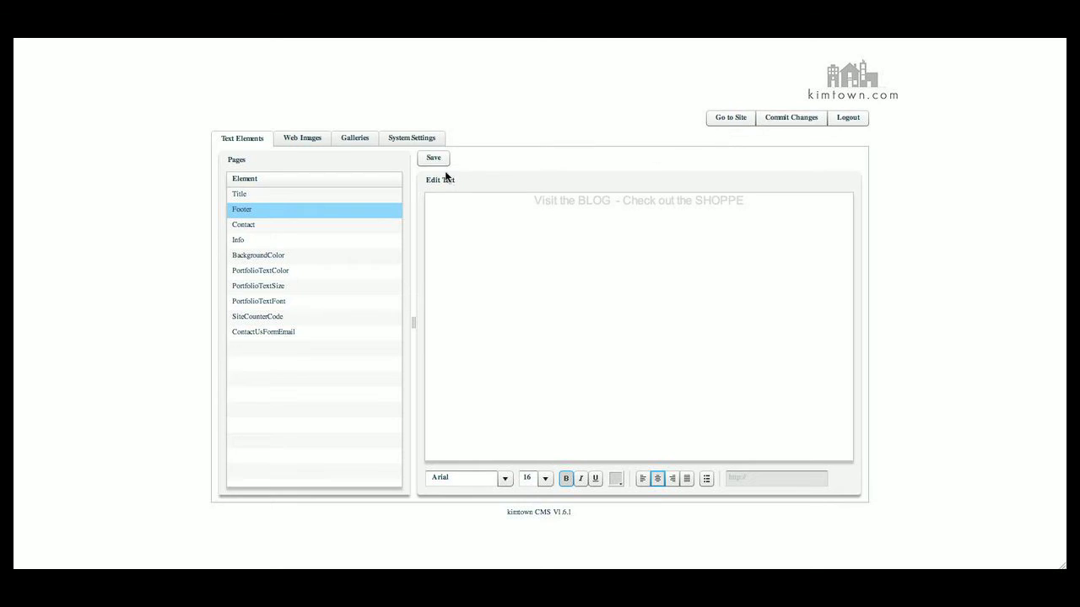
pyautogui.moveTo(309, 230)
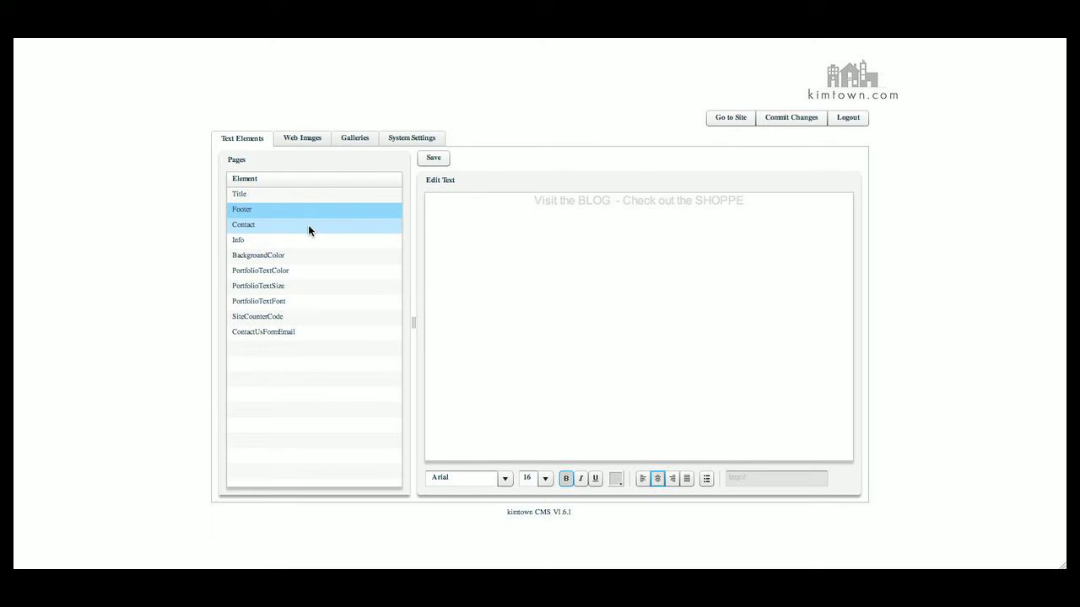
pyautogui.moveTo(302, 233)
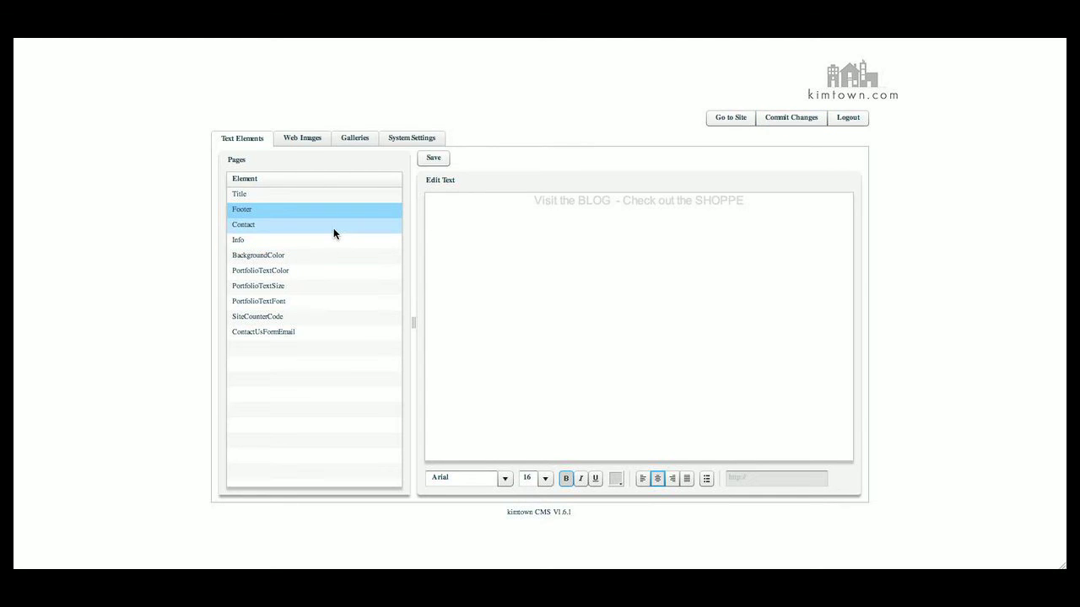
pyautogui.click(243, 225)
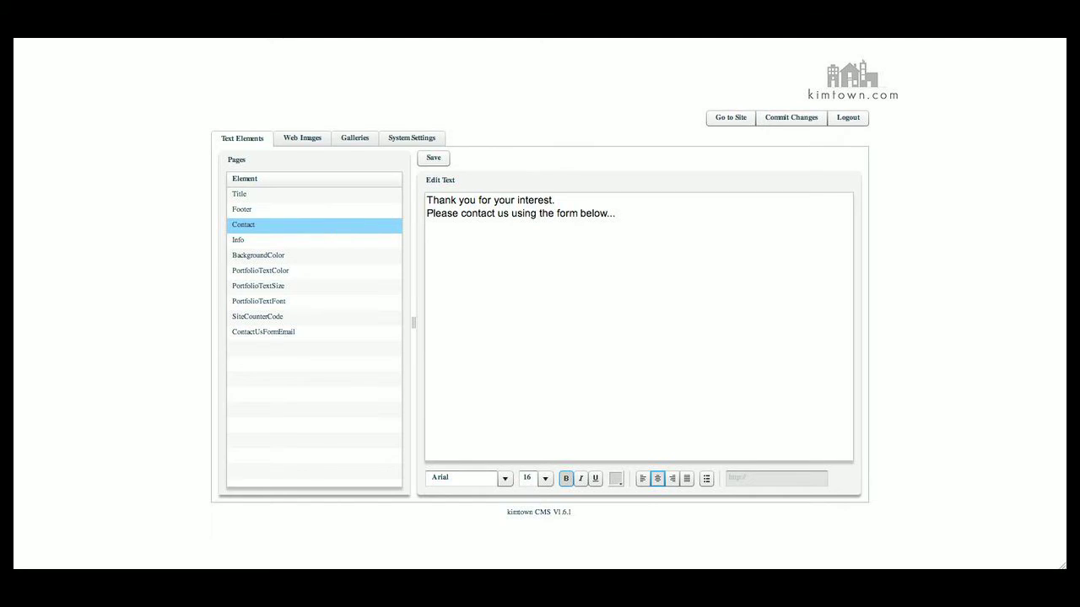
pyautogui.moveTo(754, 488)
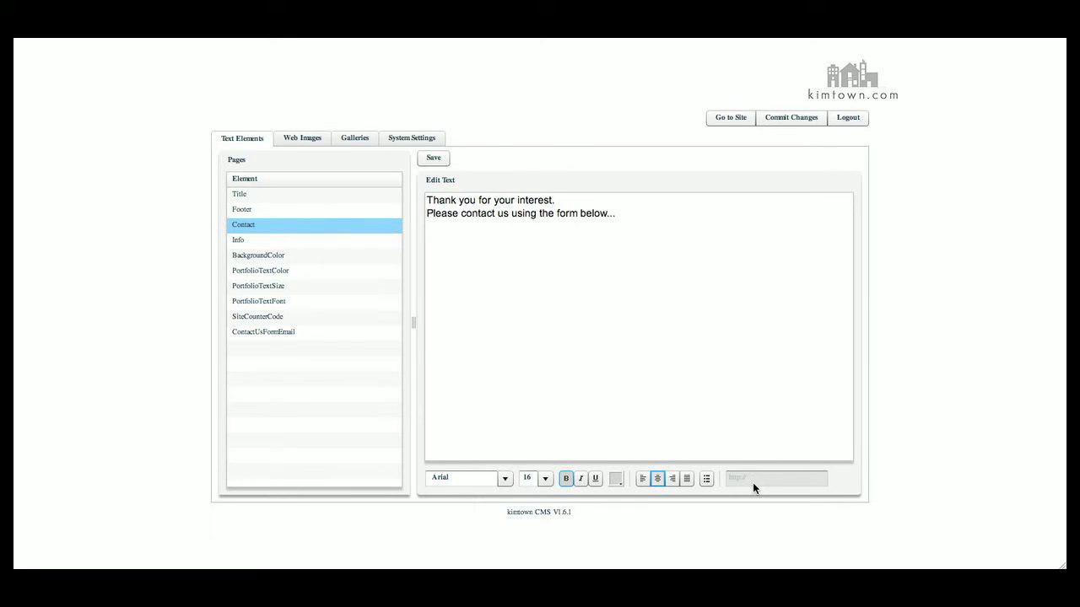
pyautogui.moveTo(616, 486)
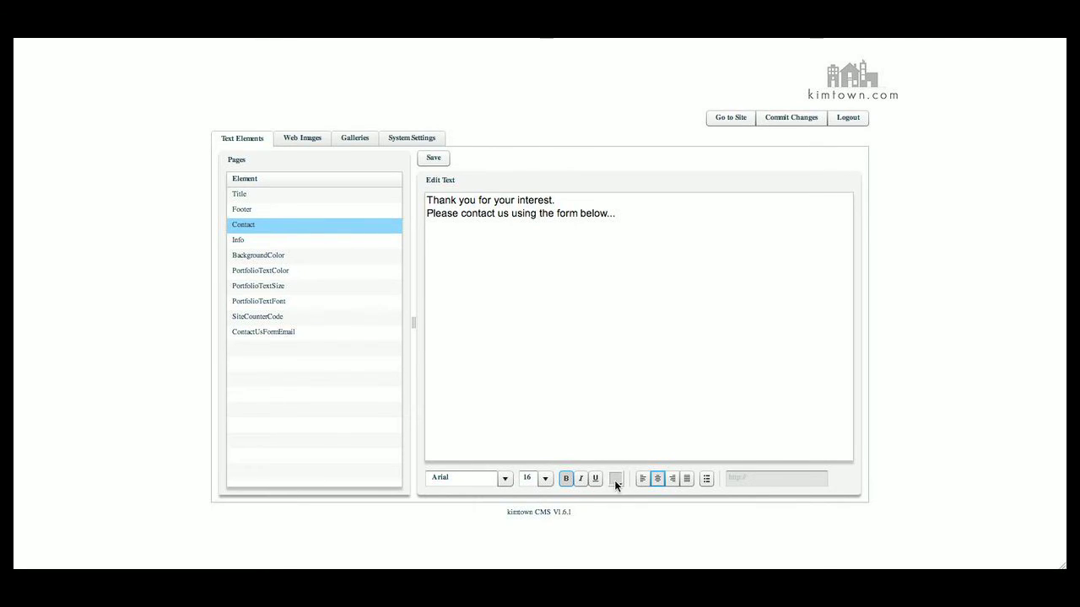
pyautogui.moveTo(439, 242)
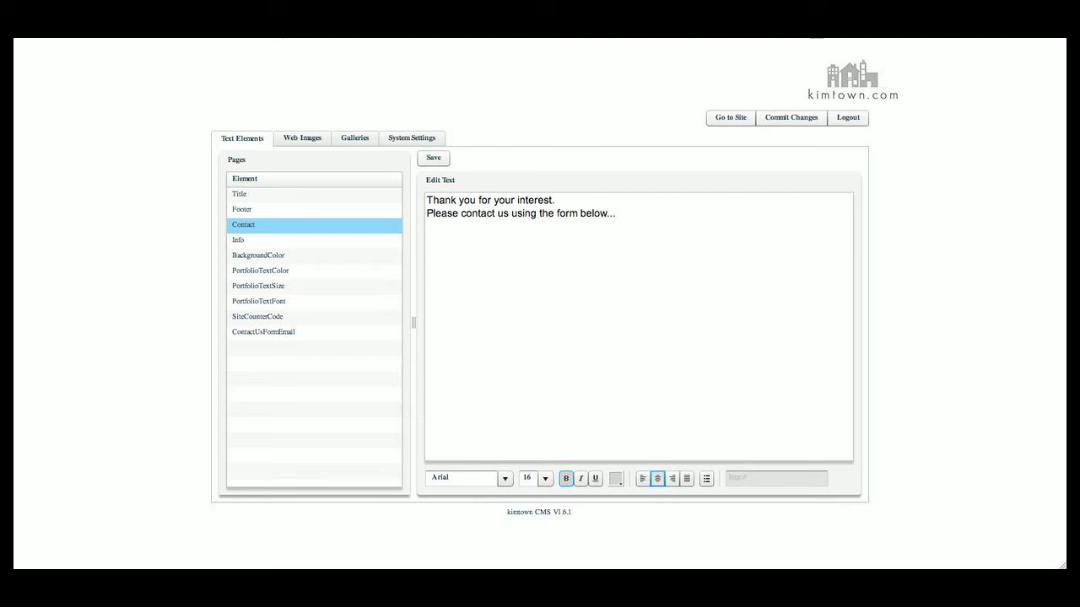
pyautogui.moveTo(672, 138)
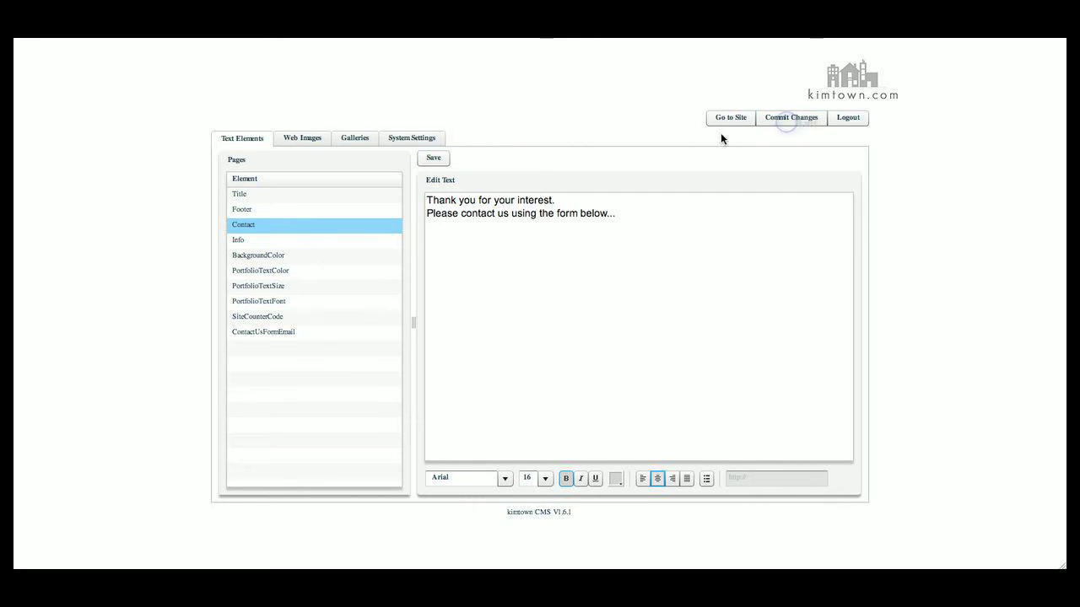
# Step: Review the Contact and Info page texts, then show the BackgroundColor selector
pyautogui.click(237, 239)
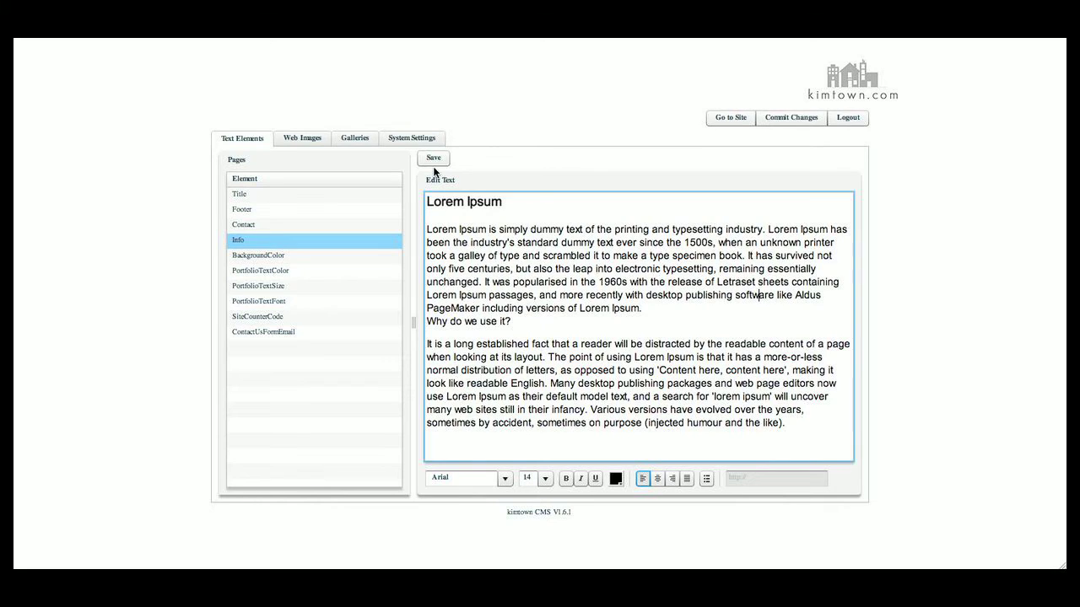
pyautogui.click(243, 224)
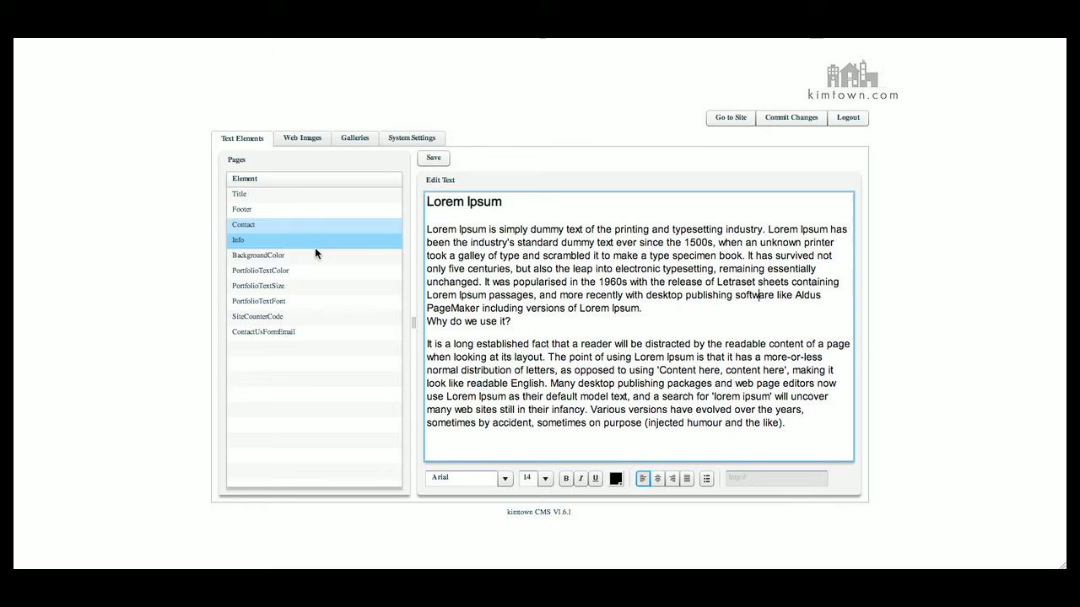
pyautogui.click(258, 255)
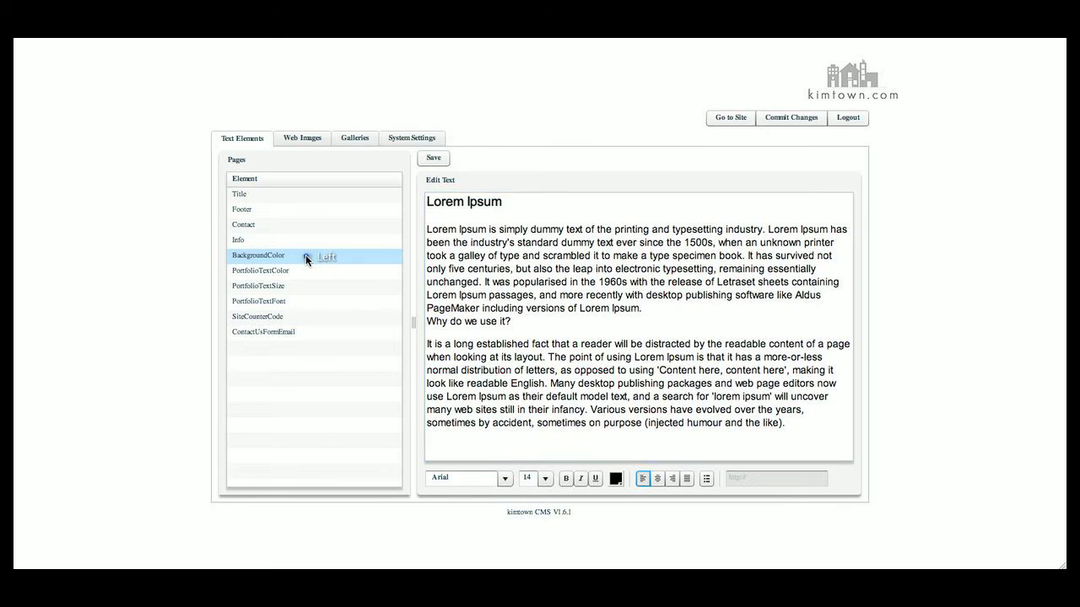
pyautogui.click(256, 255)
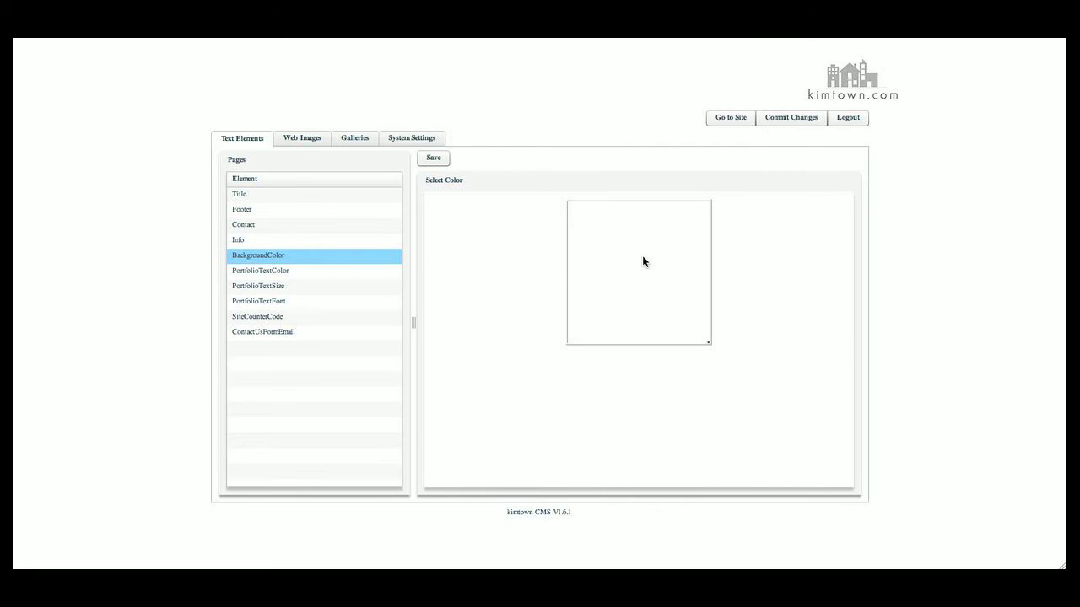
pyautogui.moveTo(744, 112)
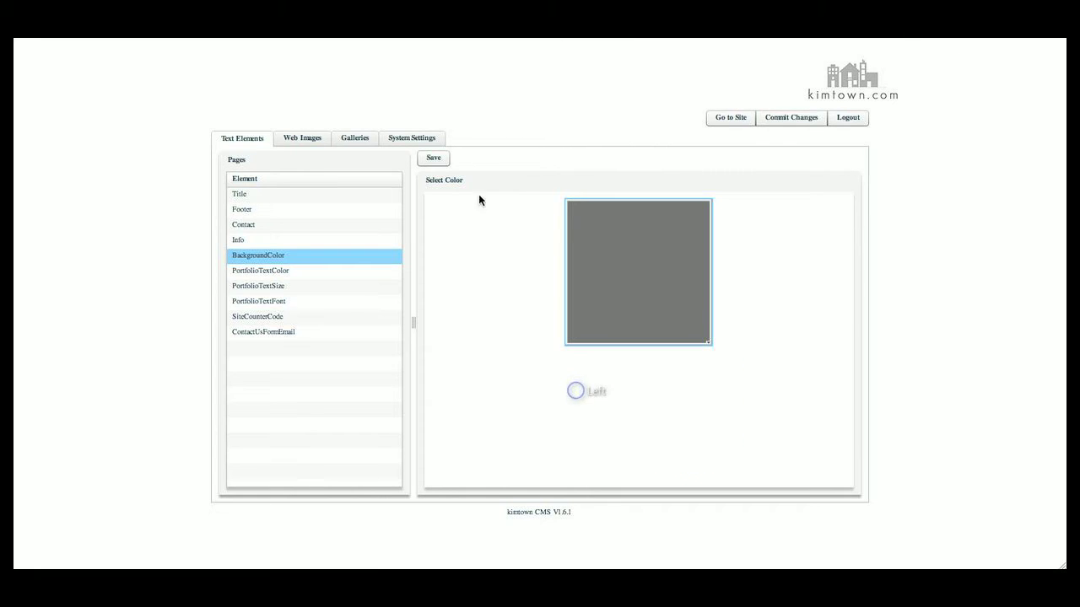
pyautogui.click(790, 118)
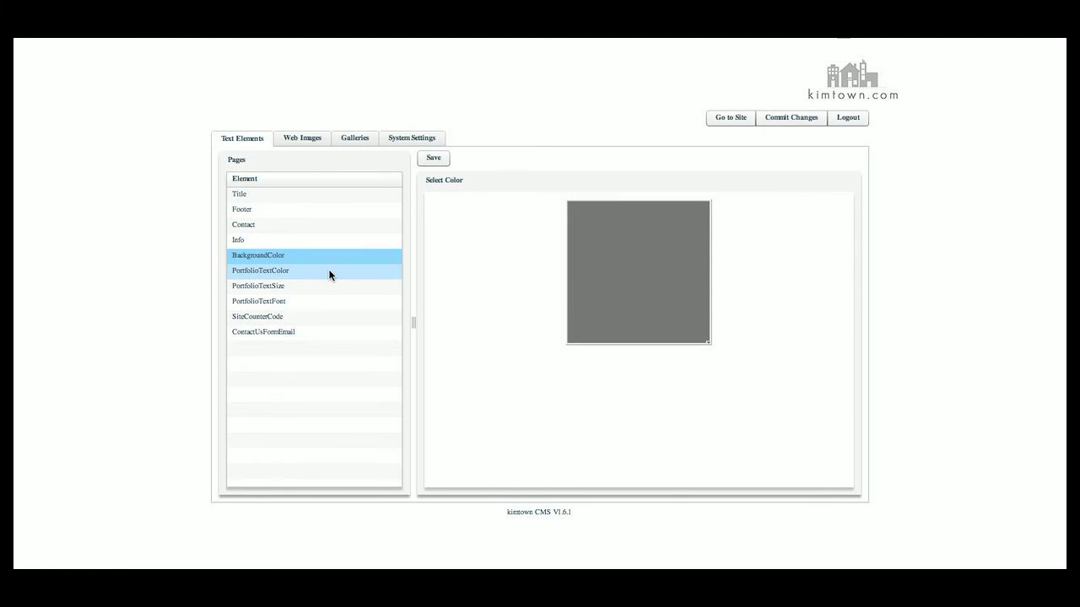
# Step: Show the PortfolioTextColor element with its black Select Color swatch
pyautogui.click(260, 269)
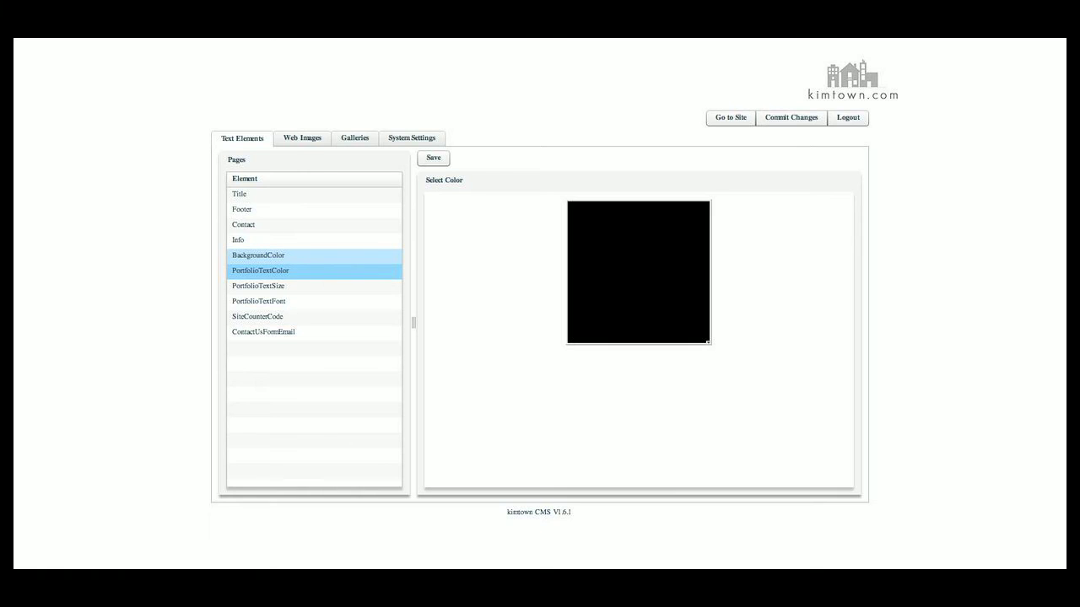
pyautogui.click(729, 118)
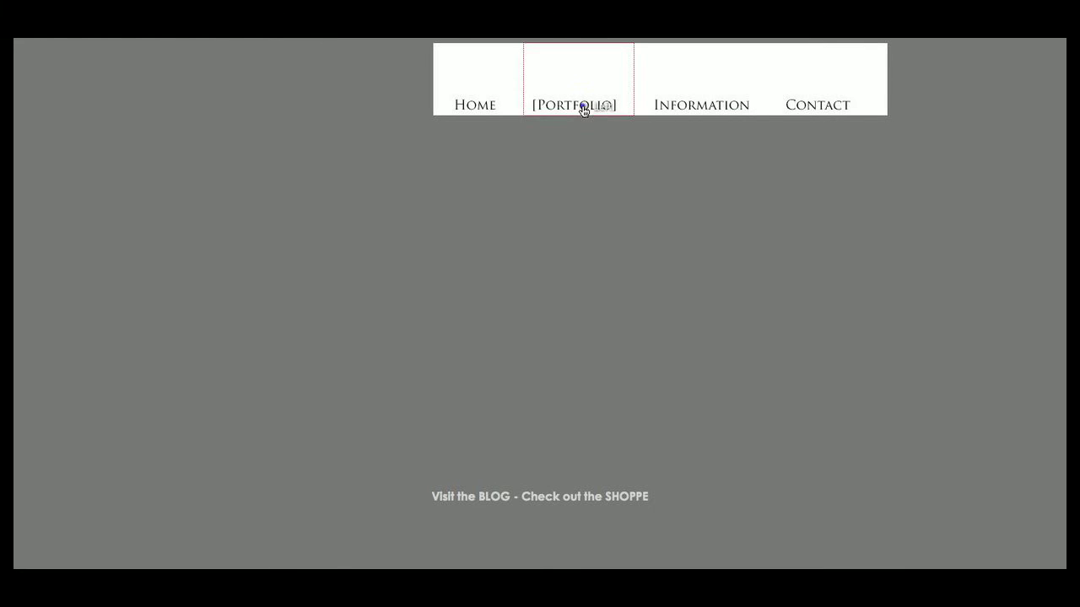
pyautogui.click(577, 104)
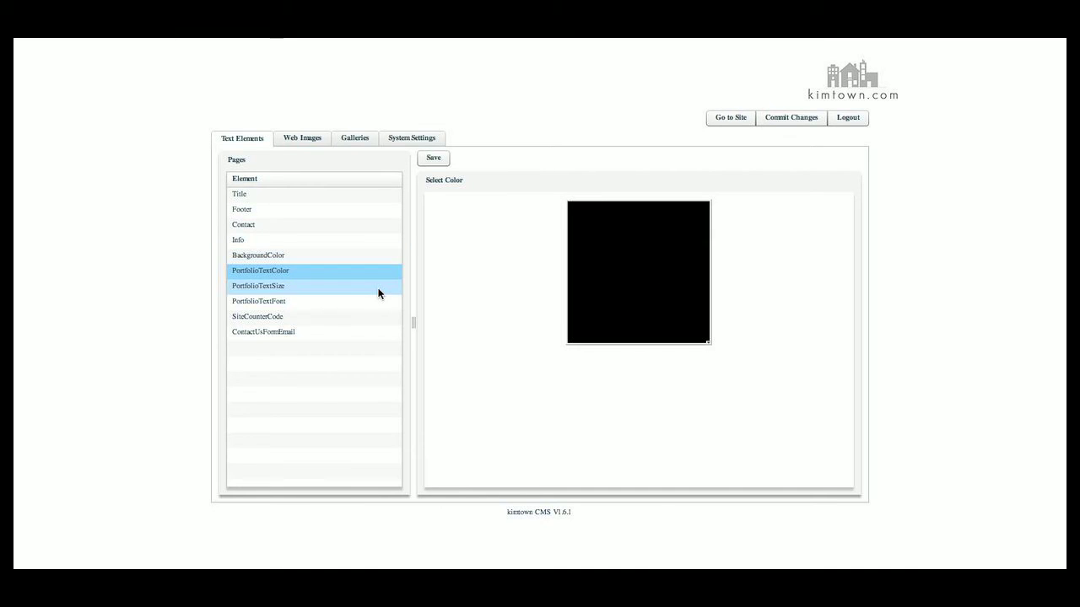
pyautogui.moveTo(305, 293)
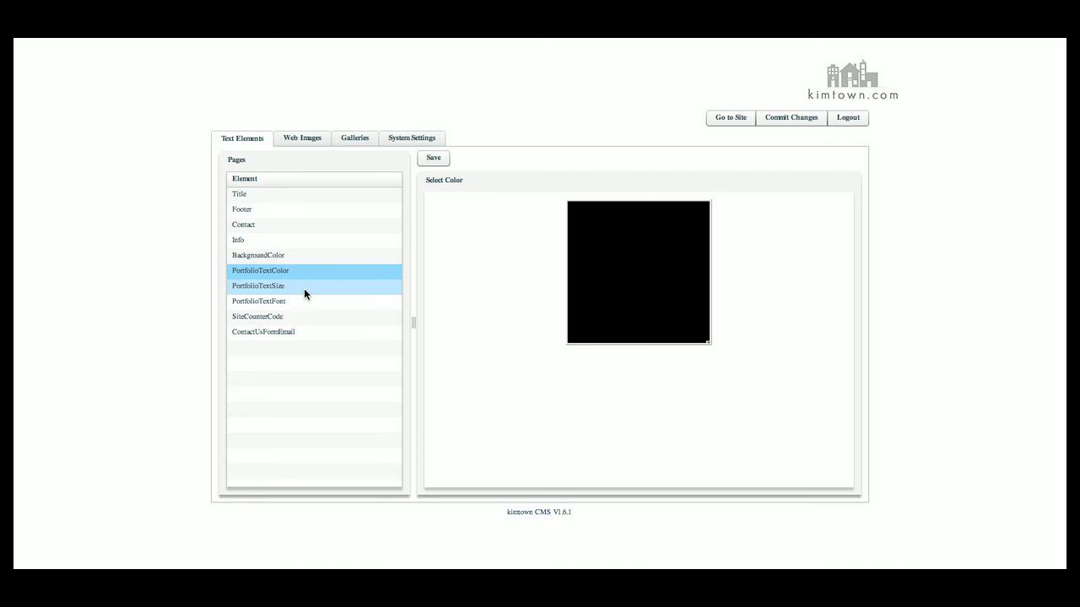
# Step: View PortfolioTextSize (20), then move on to the ContactUsFormEmail element
pyautogui.click(257, 285)
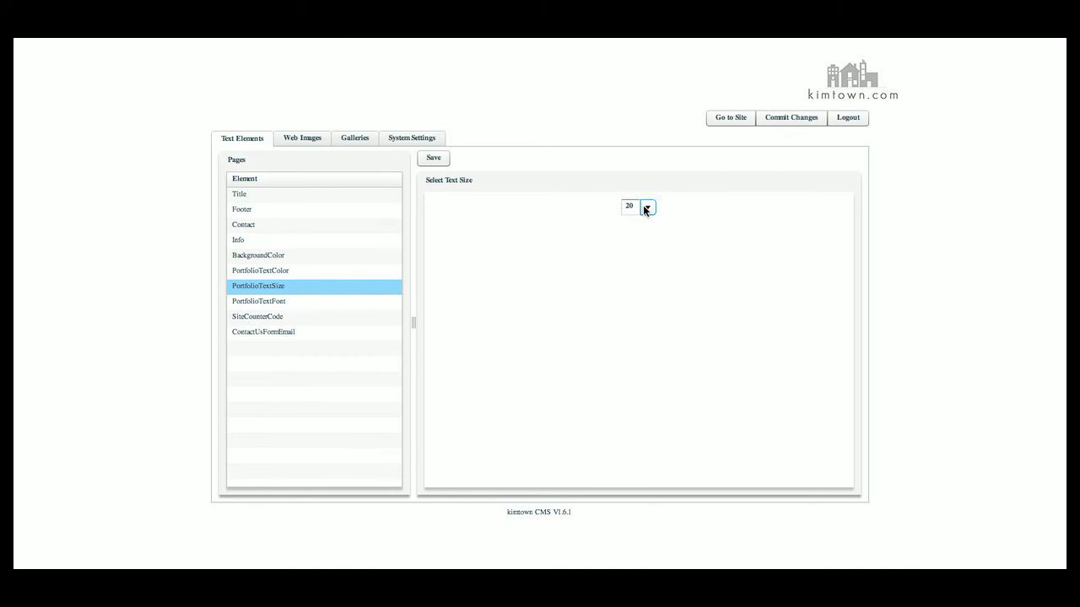
pyautogui.click(258, 300)
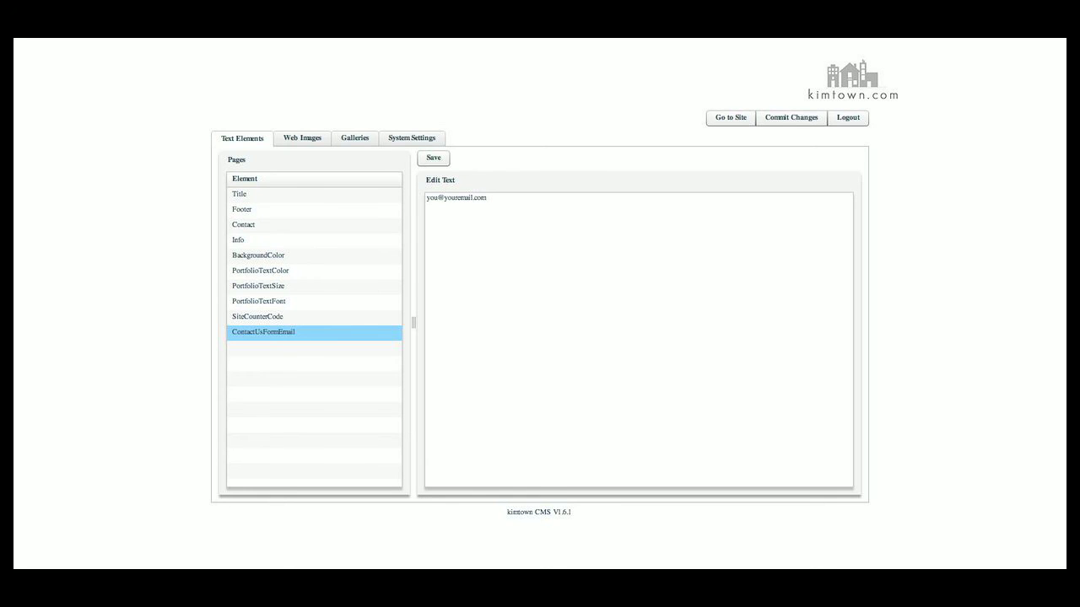
pyautogui.moveTo(486, 196)
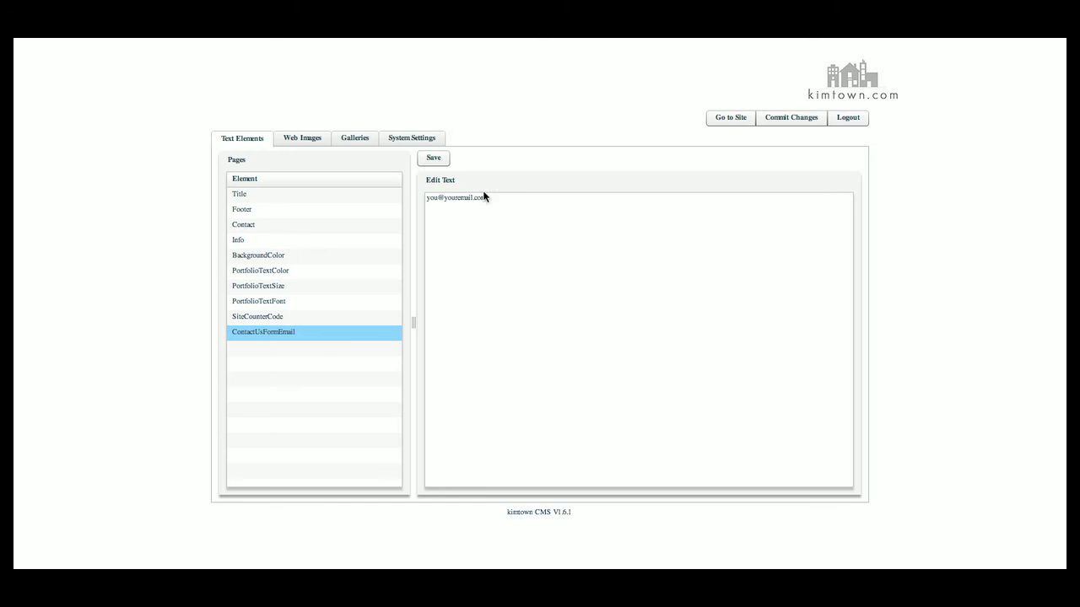
pyautogui.moveTo(486, 198)
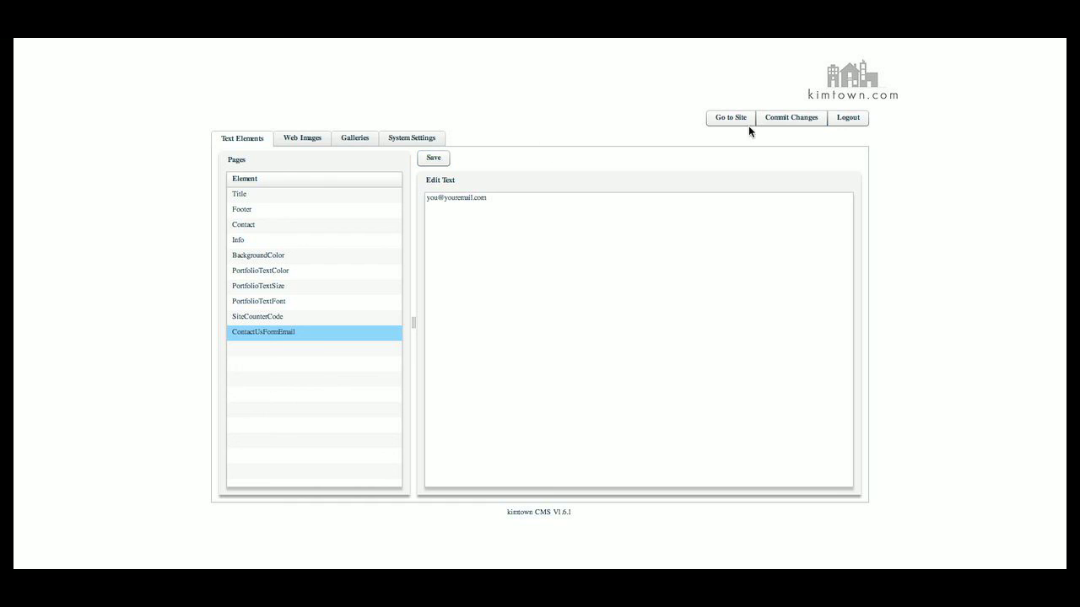
pyautogui.moveTo(297, 40)
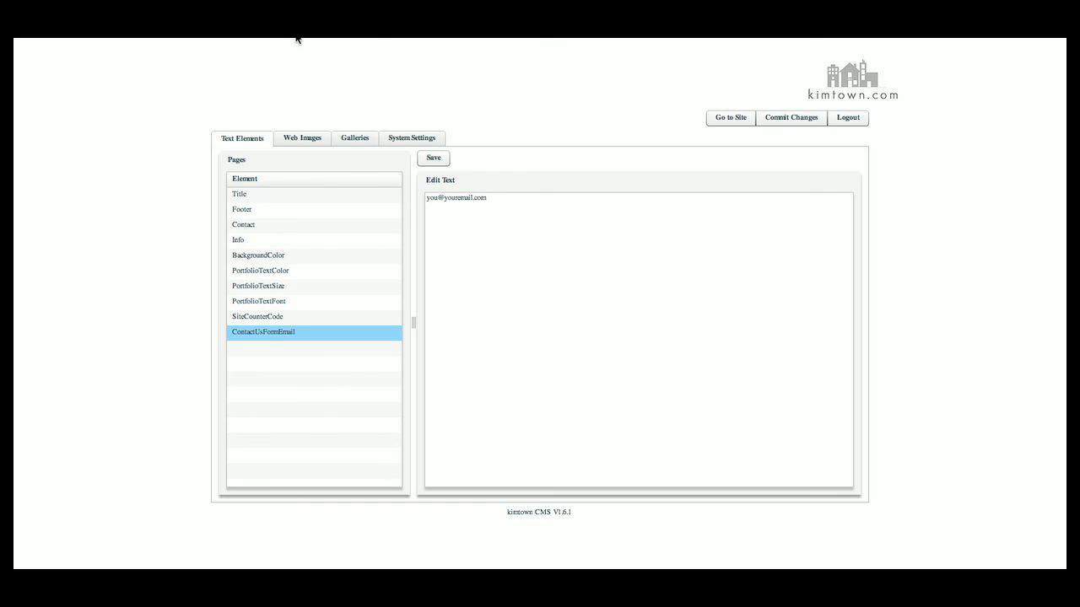
pyautogui.moveTo(151, 39)
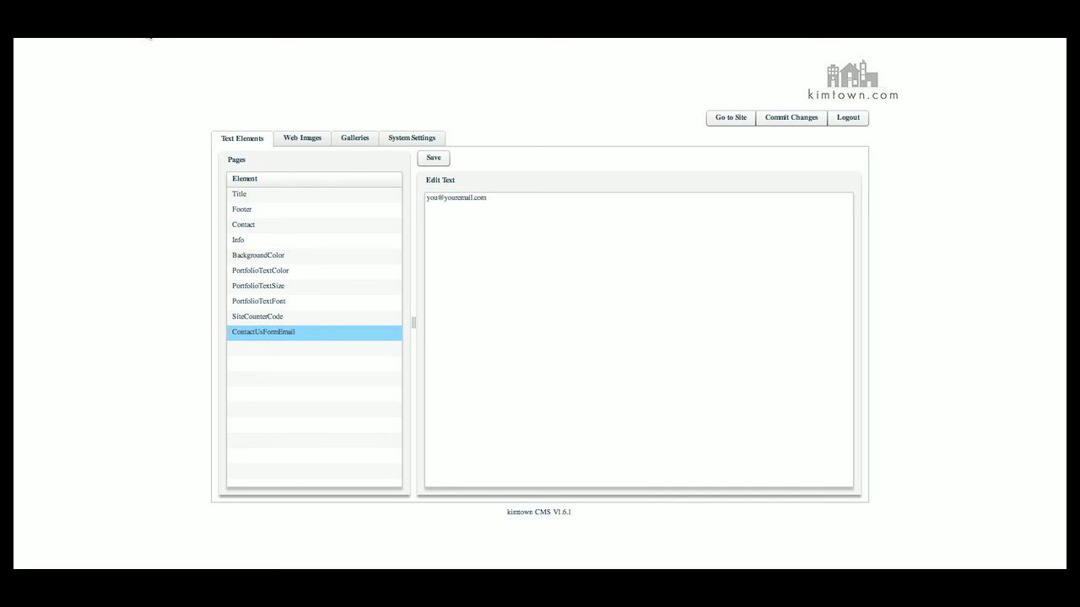